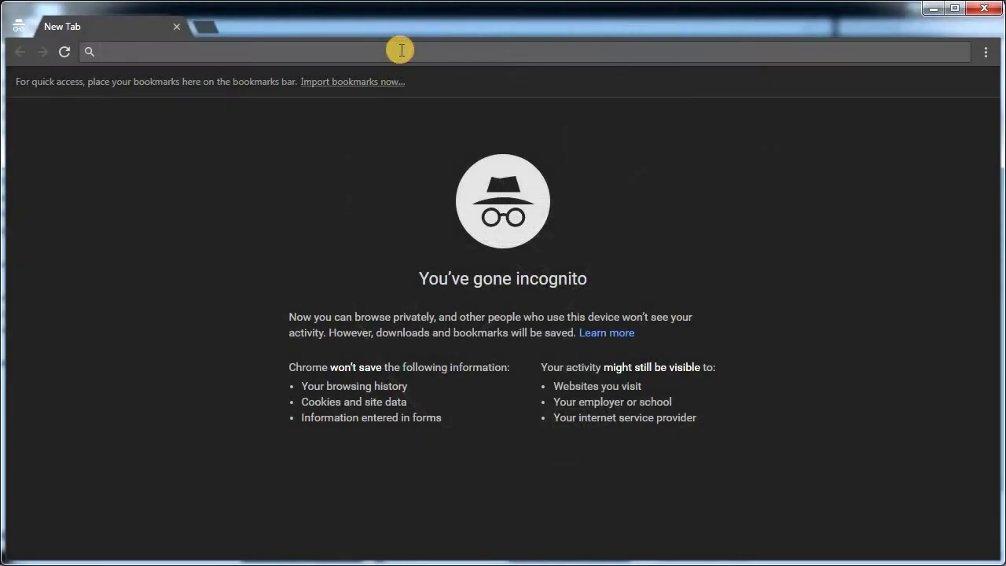
Load myetherwallet.com in the Chrome incognito window
type("myetherwallet.com")
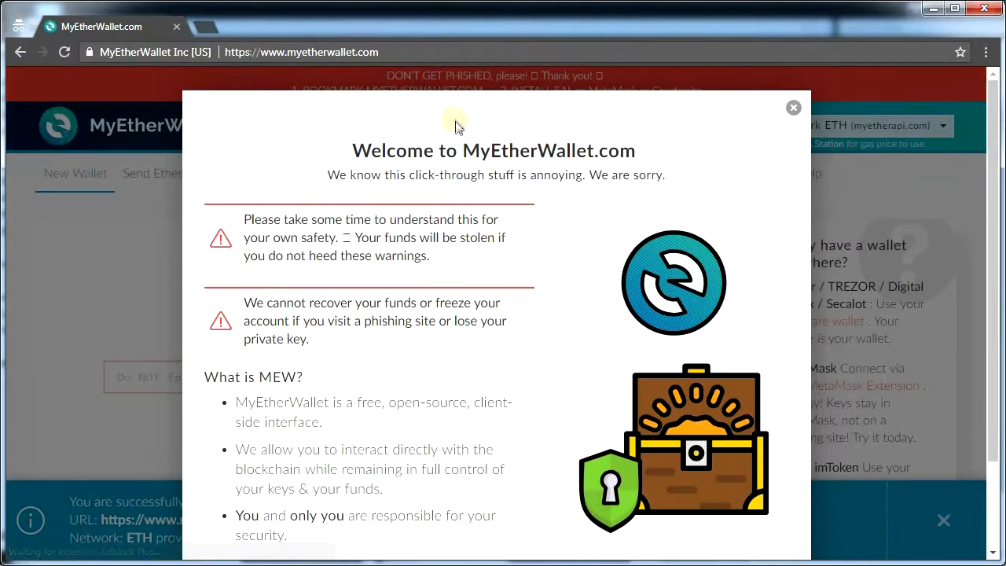
mouse_move(499, 258)
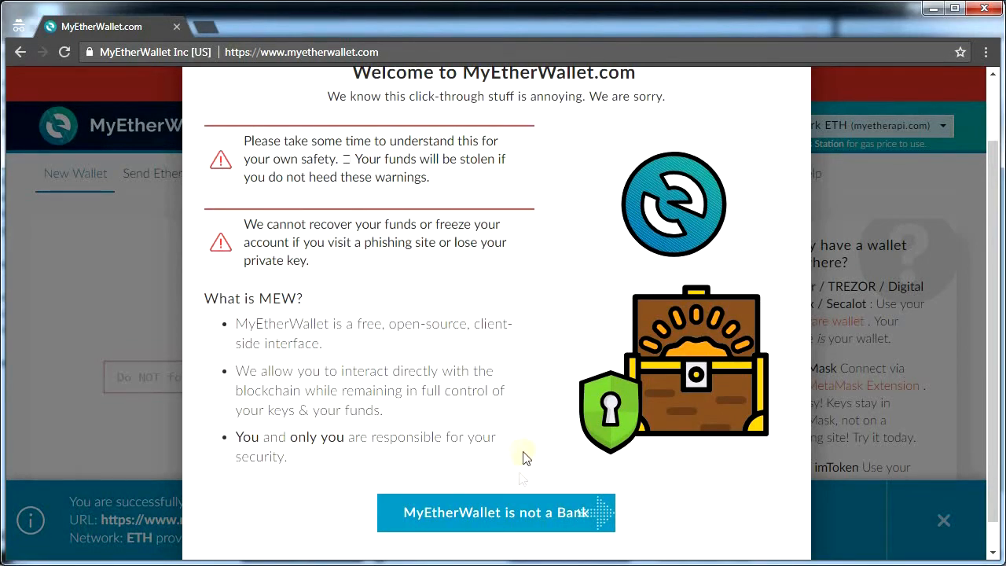
Advance past the 'MyEtherWallet is not a Bank' slide and close the welcome dialog
left_click(495, 511)
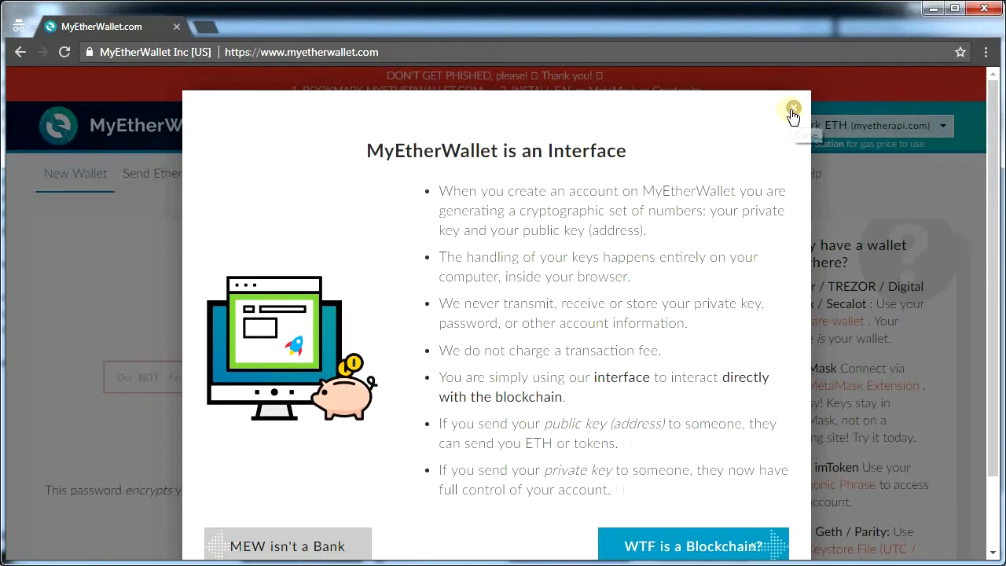
mouse_move(792, 110)
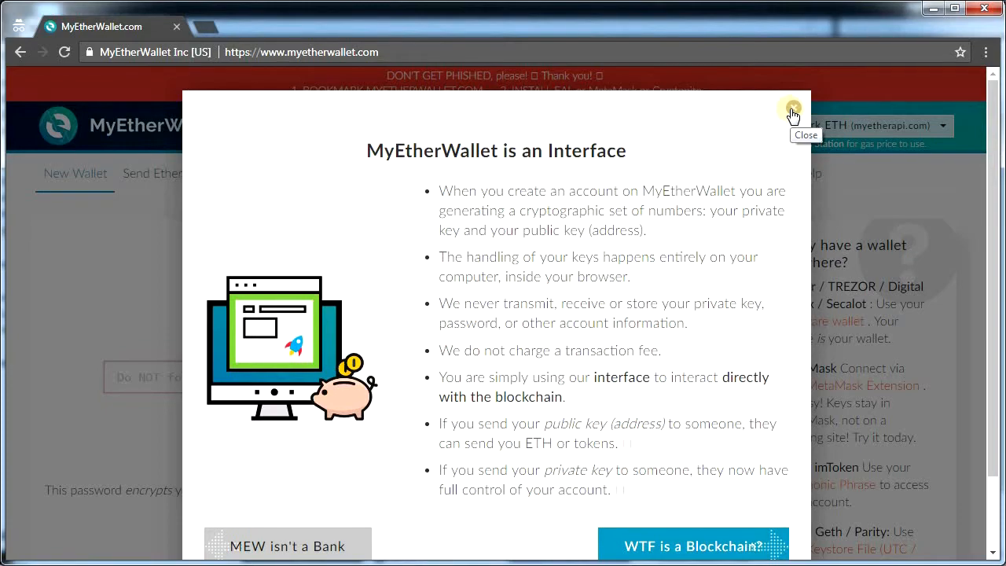
left_click(792, 108)
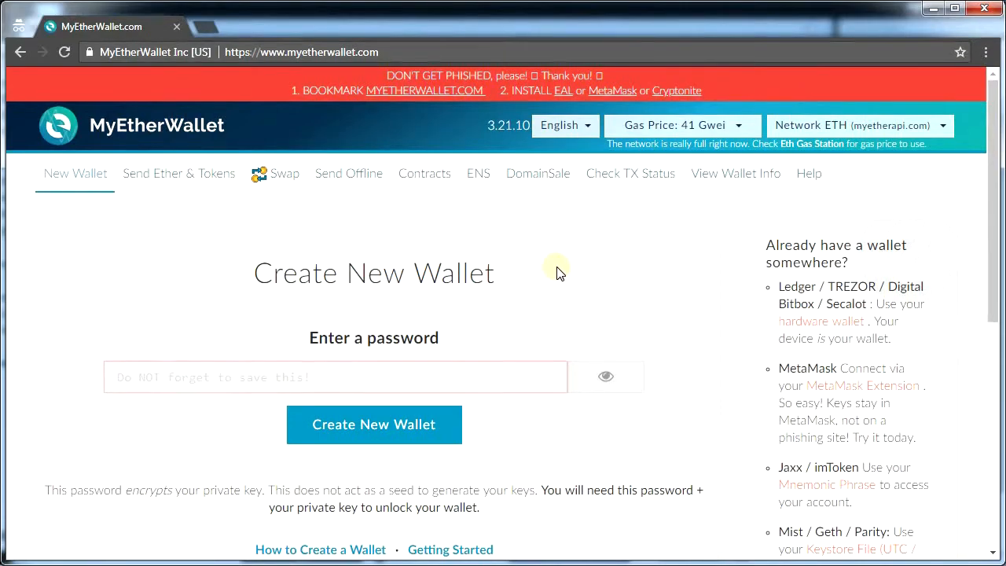
left_click(373, 425)
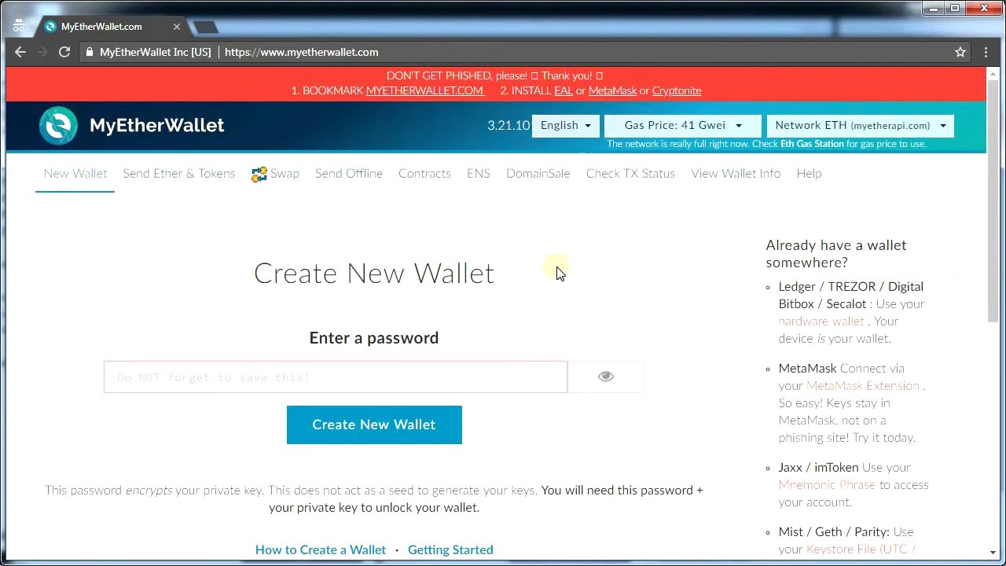
mouse_move(691, 281)
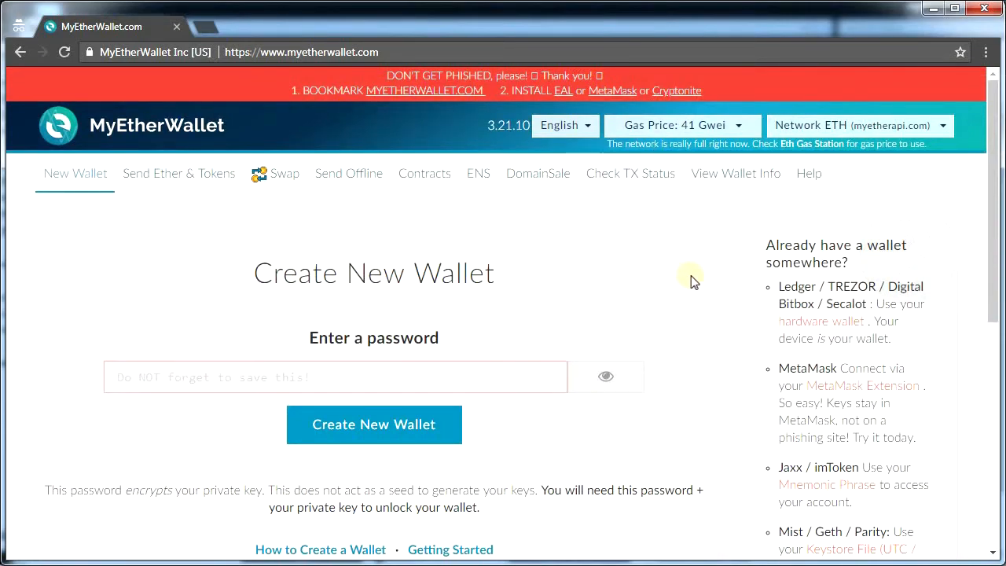
scroll("down", 3)
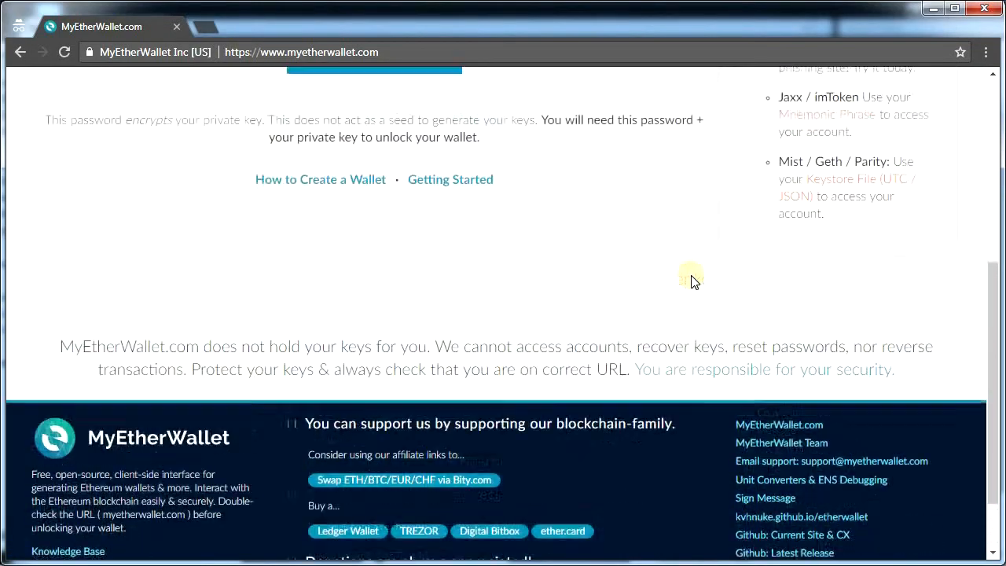
left_click(179, 173)
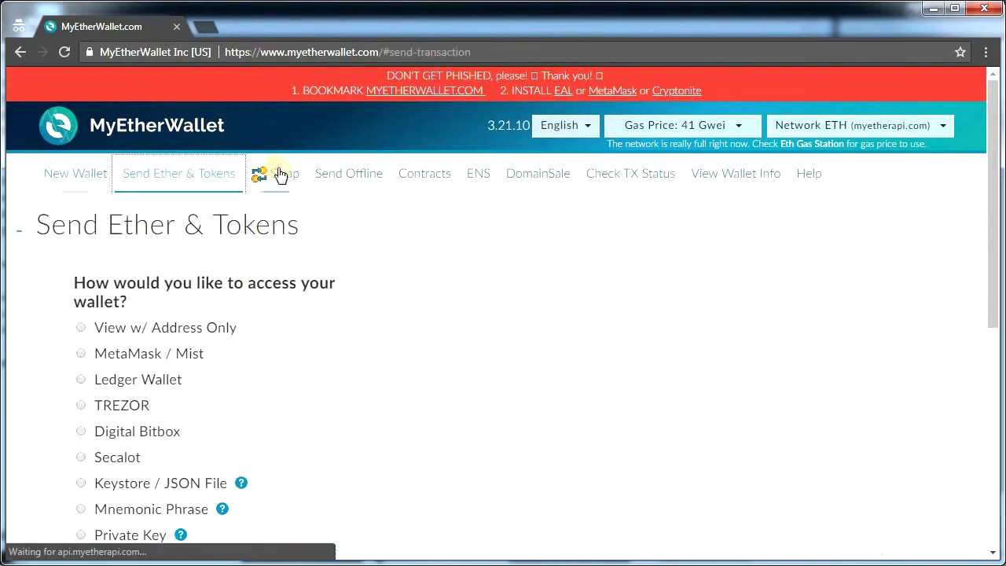
left_click(348, 173)
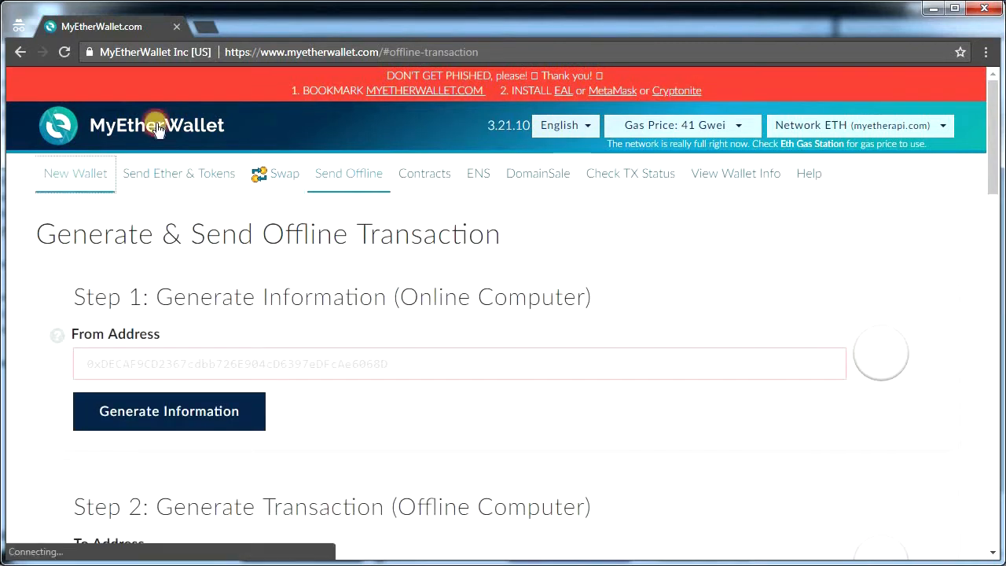
left_click(76, 173)
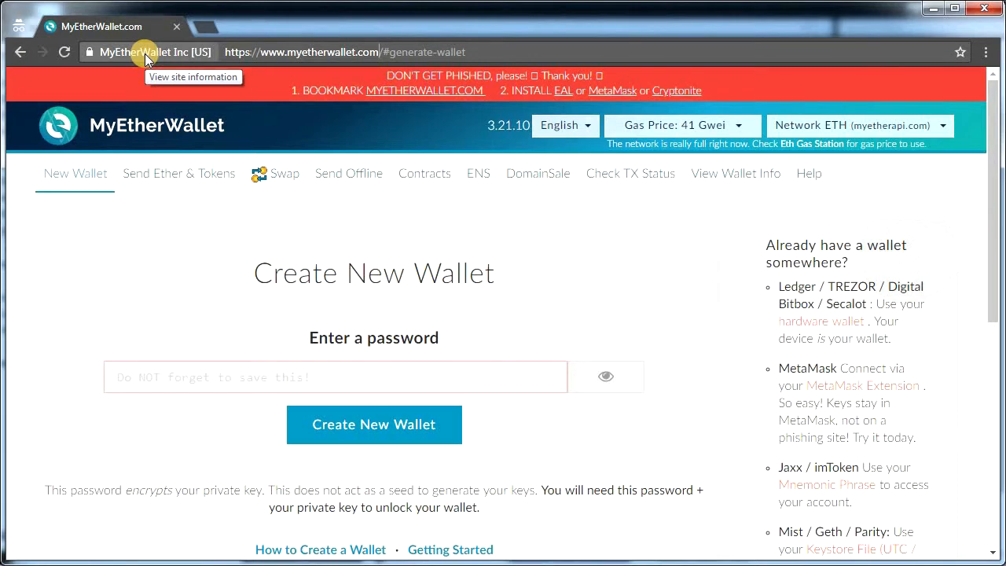
left_click(91, 52)
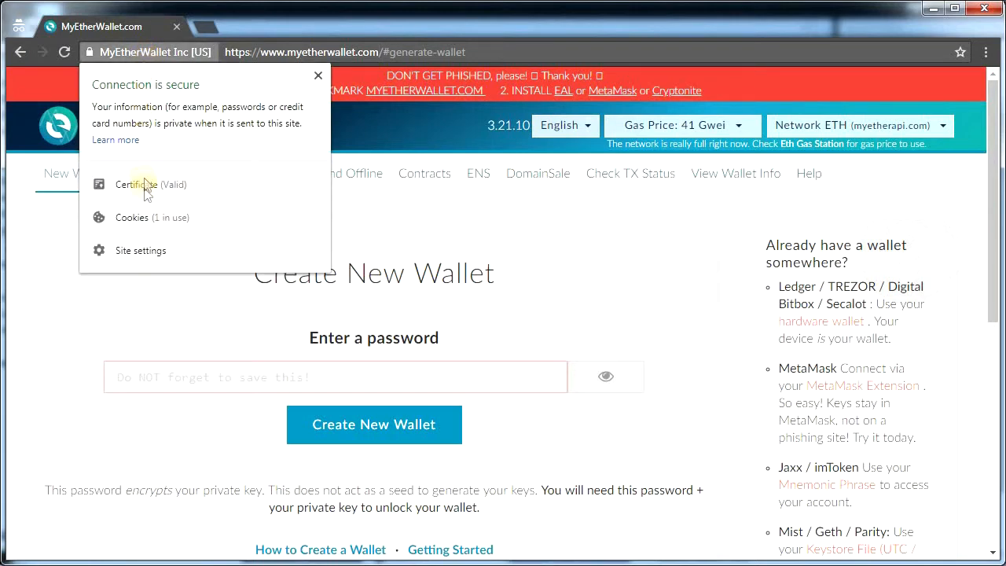
left_click(318, 76)
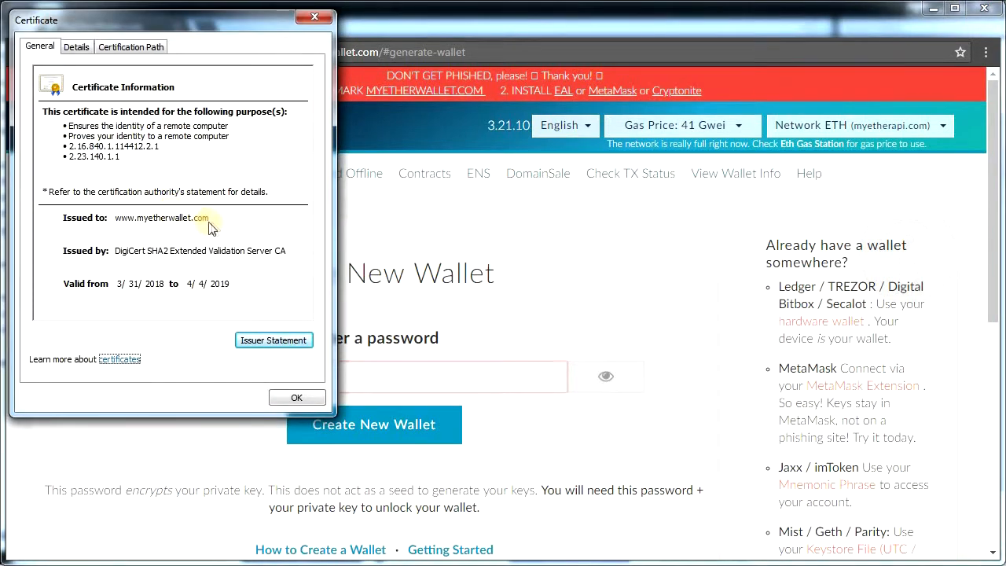
left_click(77, 46)
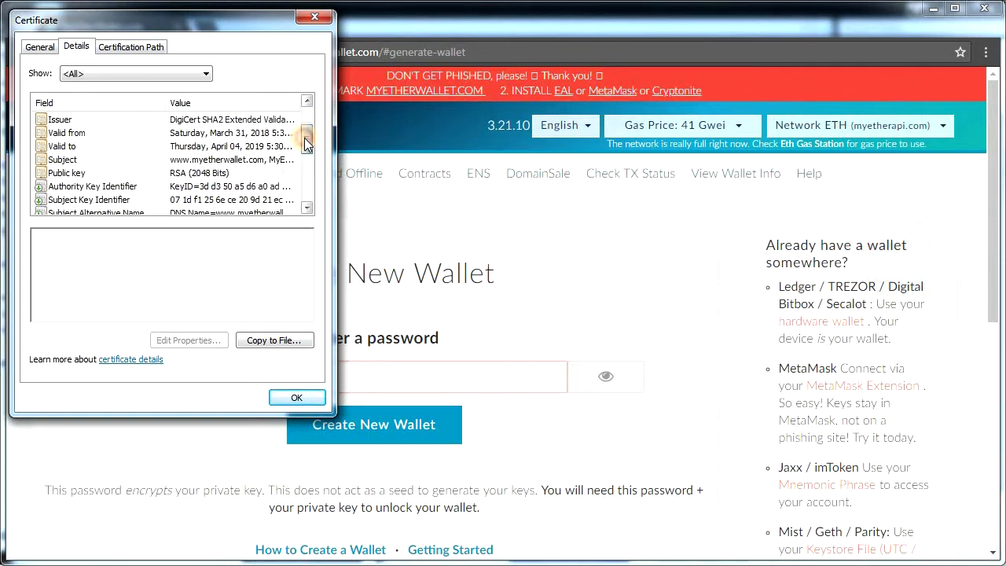
left_click(307, 149)
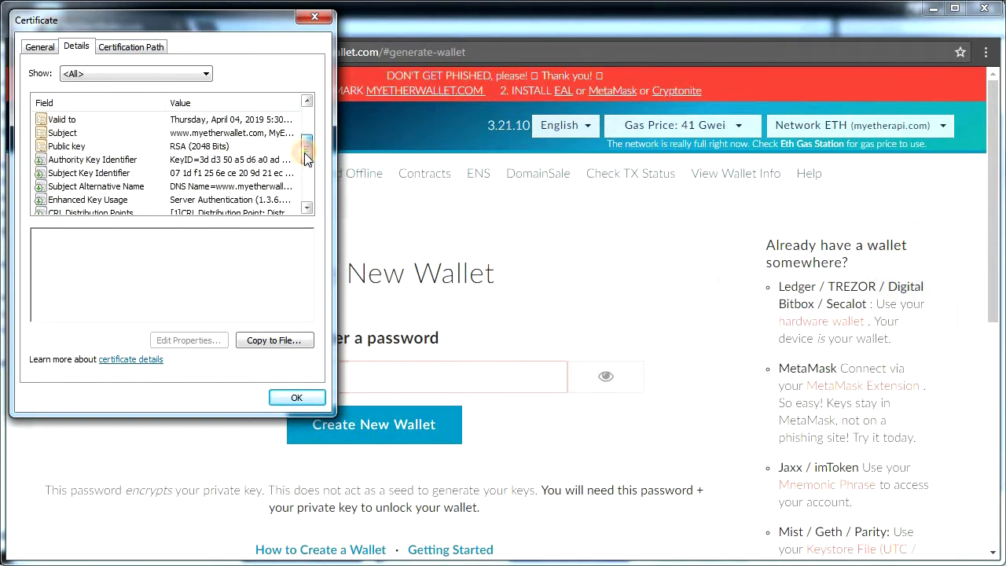
scroll("down", 3)
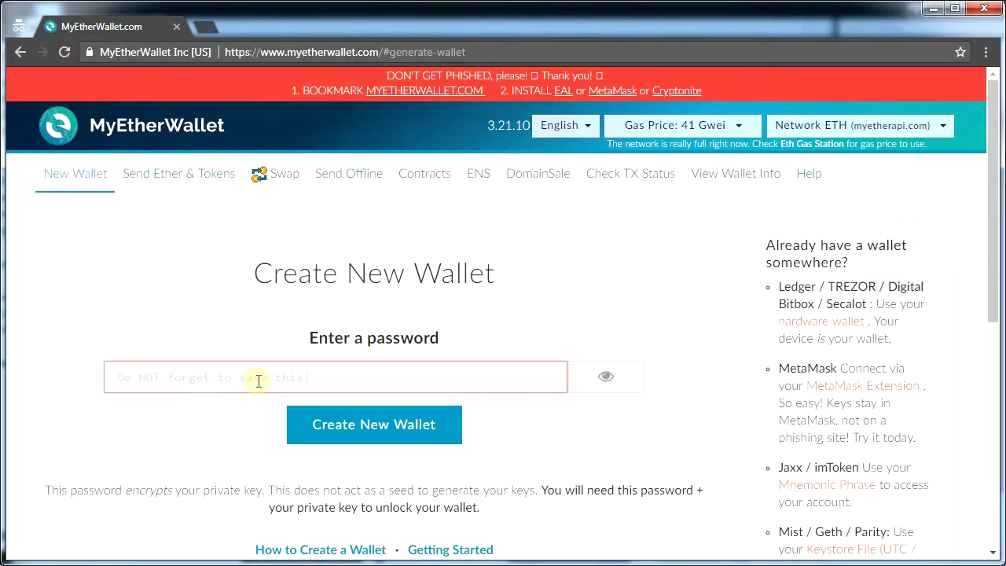
Enter a four-character password, toggle its visibility, and create the new wallet
type("••••")
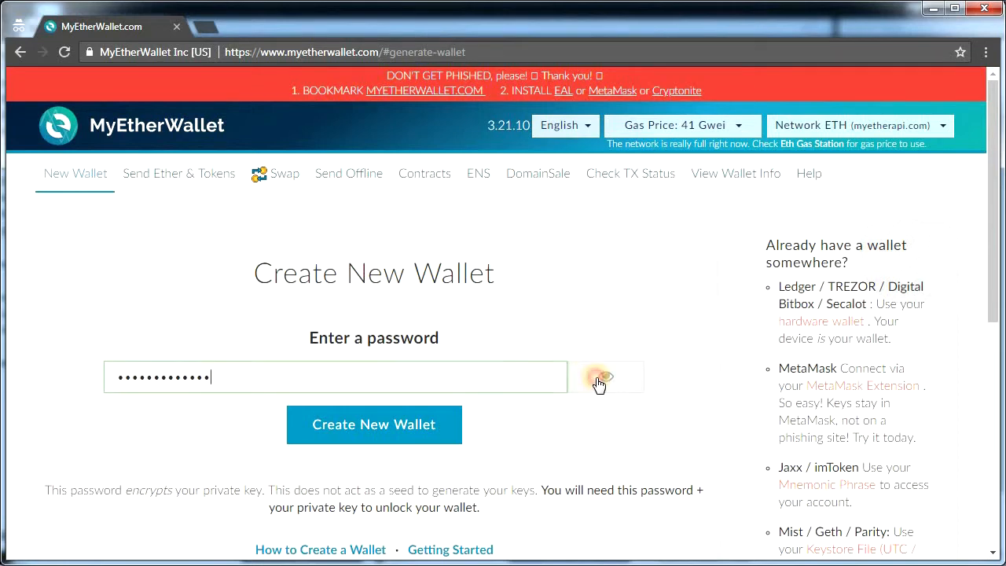
left_click(605, 377)
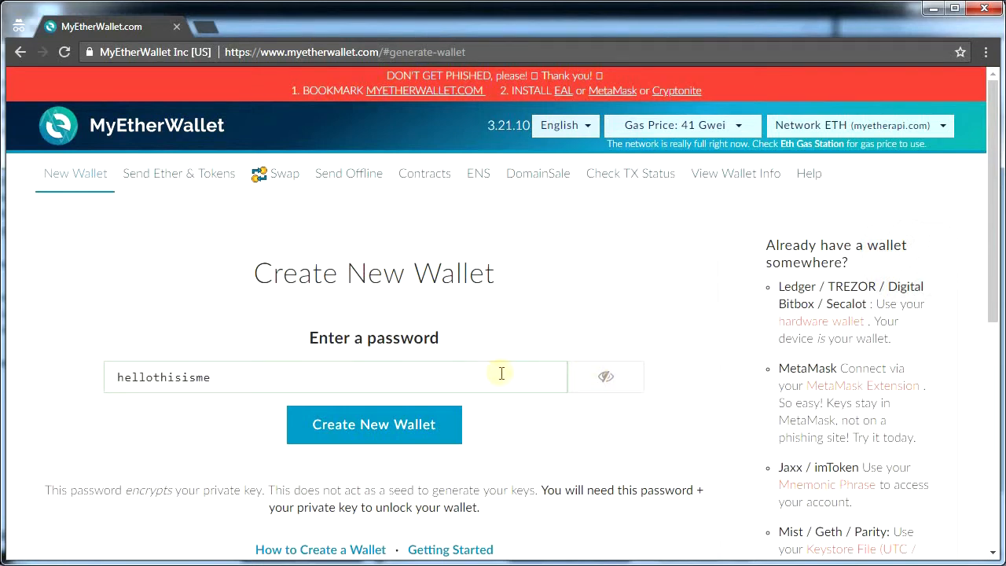
left_click(606, 377)
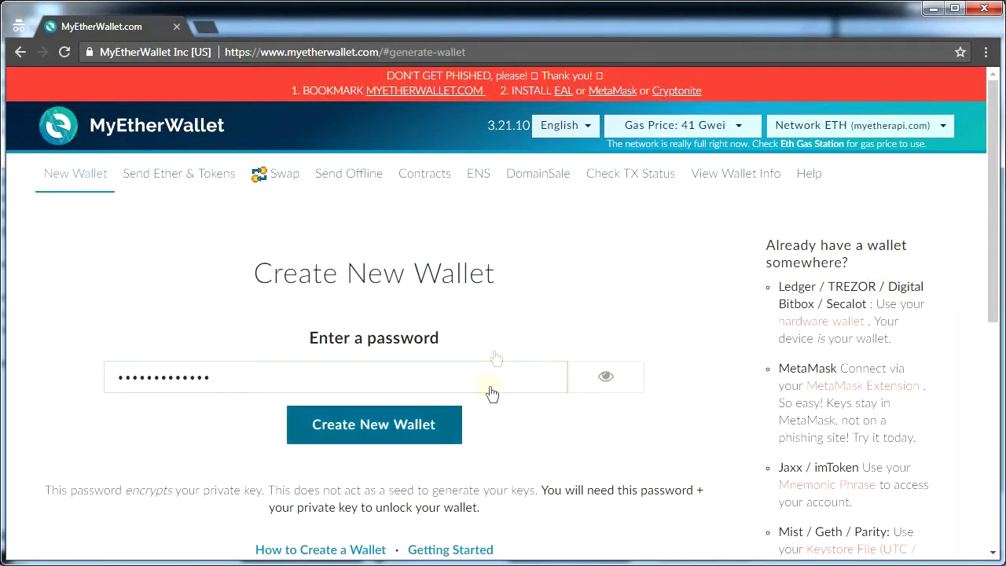
left_click(374, 424)
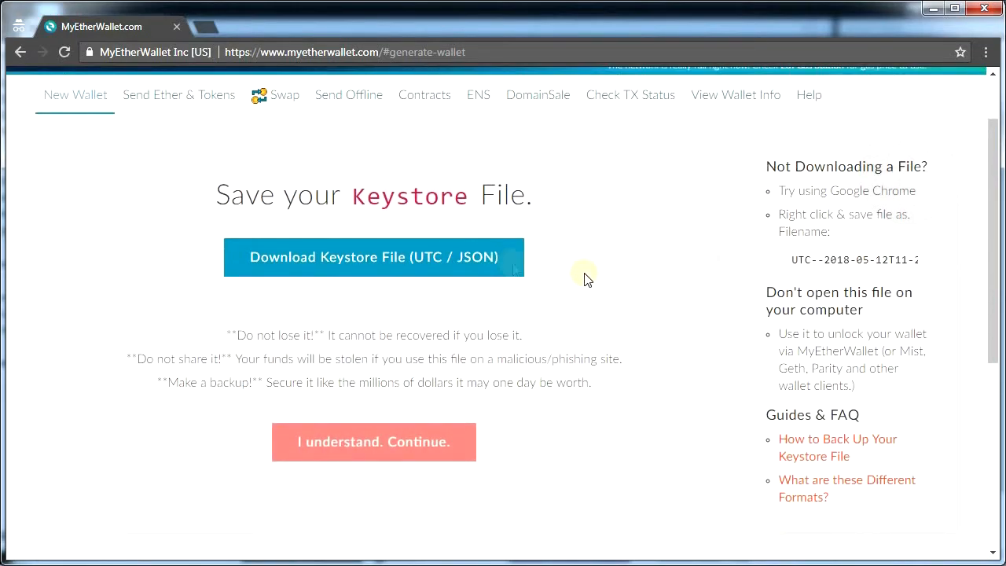
Download the UTC/JSON keystore file and continue to the Save Your Private Key page
left_click(373, 256)
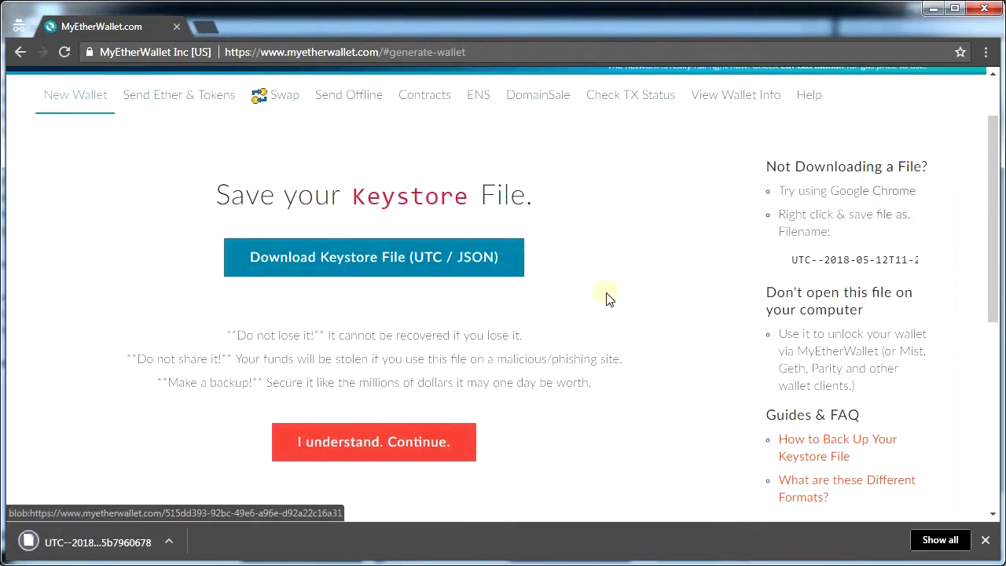
mouse_move(704, 369)
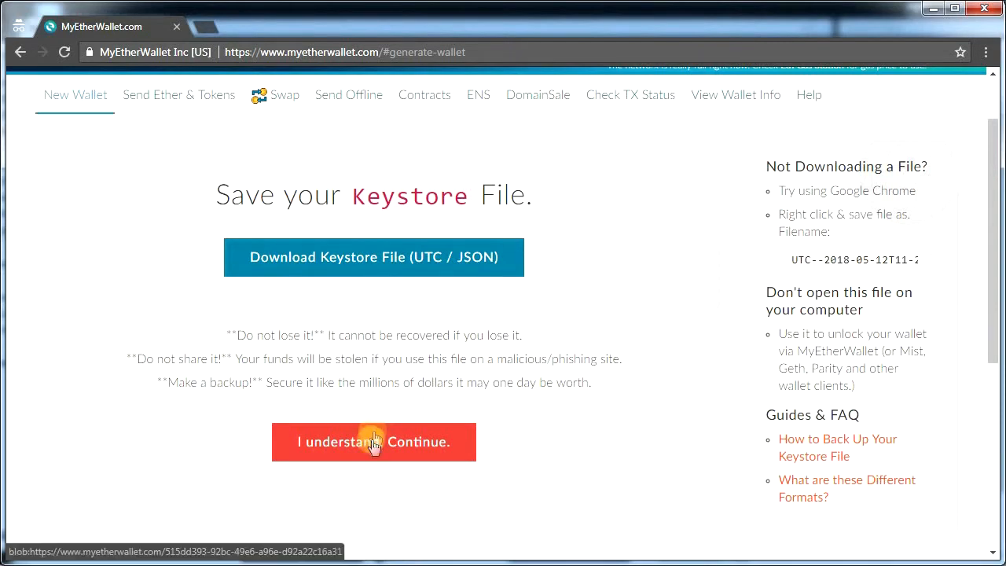
left_click(373, 442)
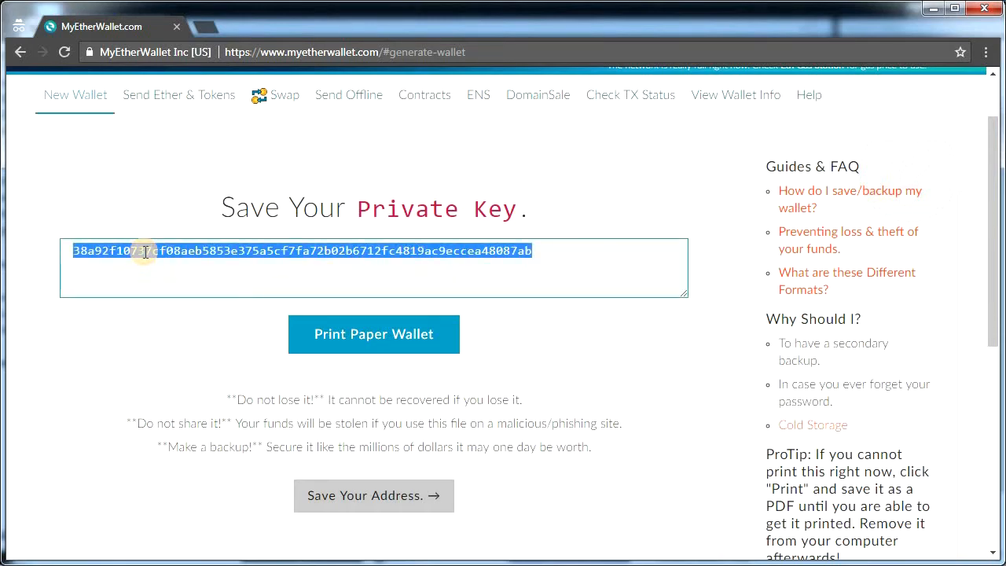
Open the printable paper wallet with the new address, private key and QR codes
left_click(373, 333)
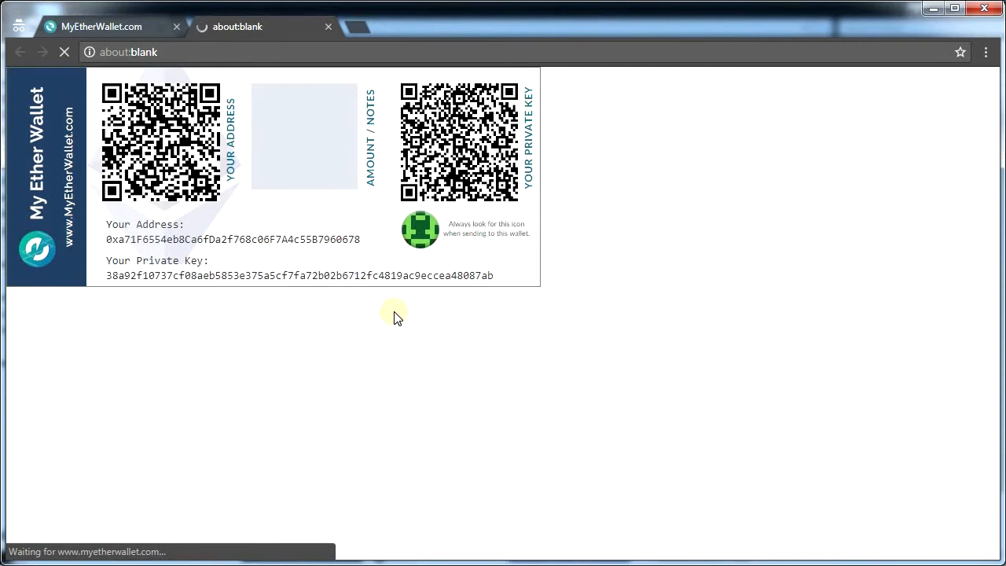
mouse_move(248, 51)
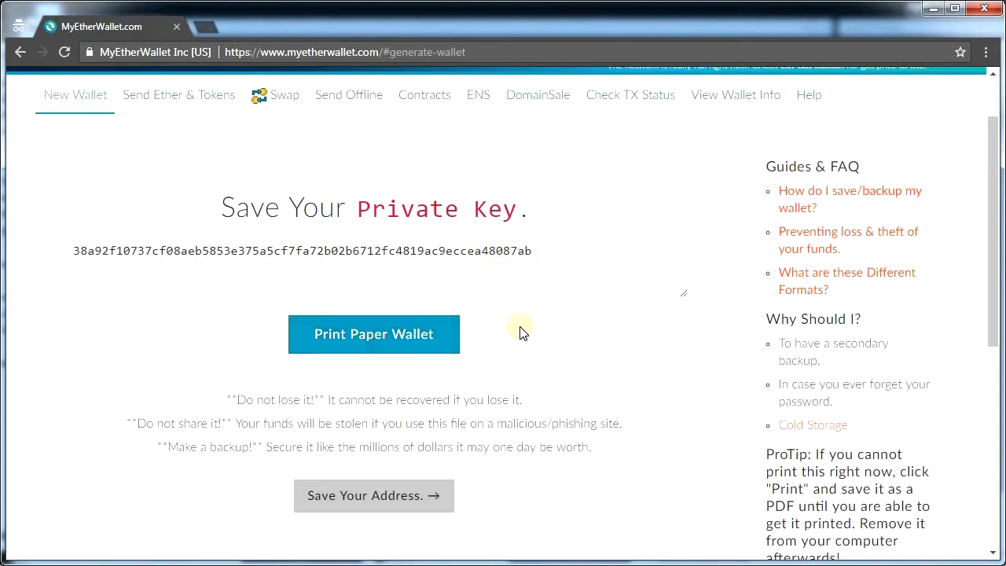
mouse_move(548, 438)
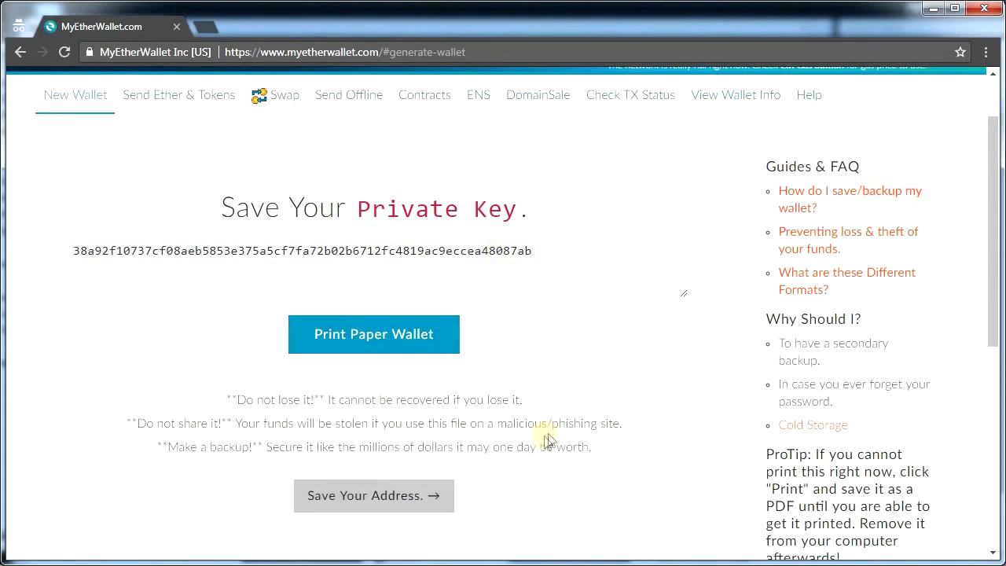
mouse_move(554, 430)
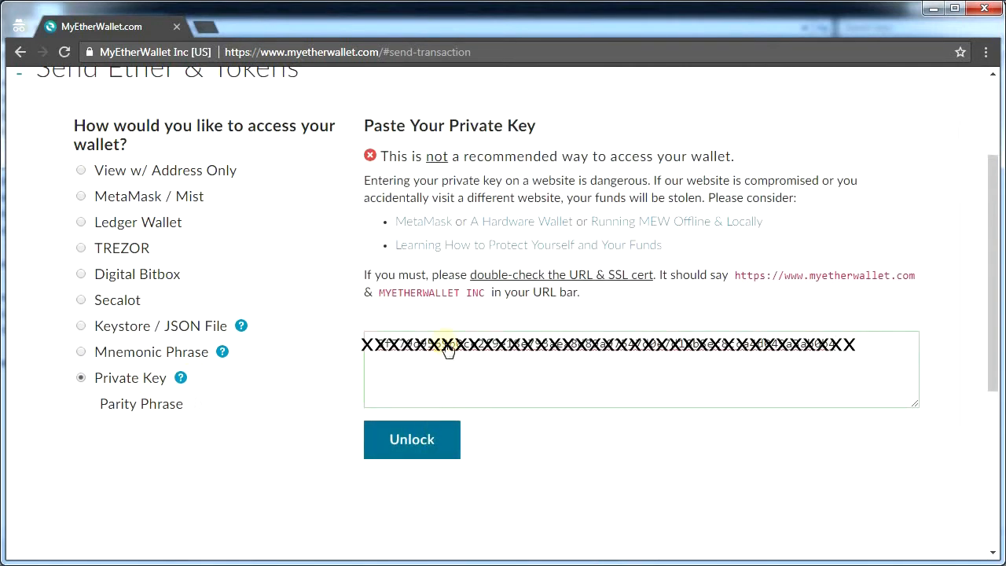
mouse_move(521, 315)
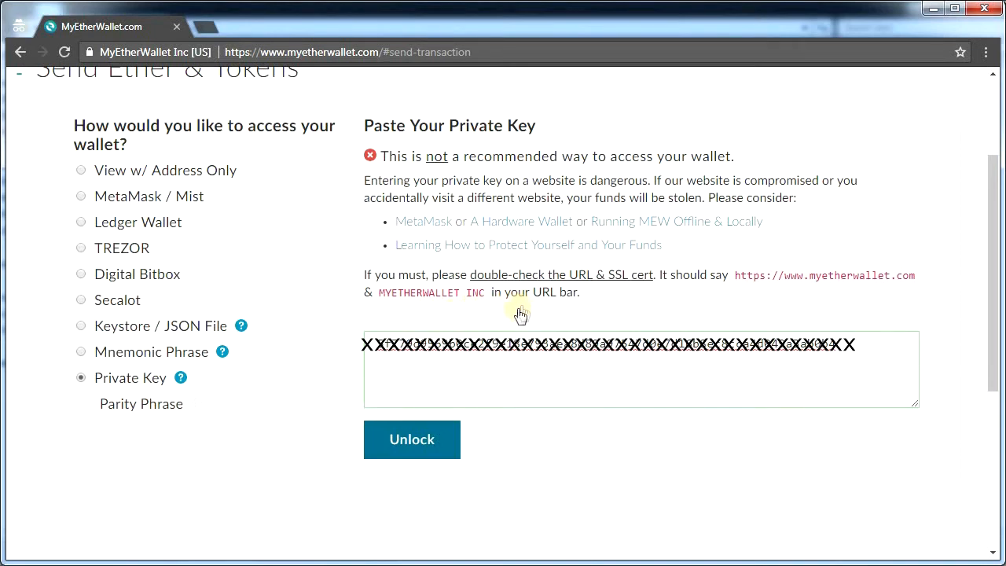
left_click(412, 438)
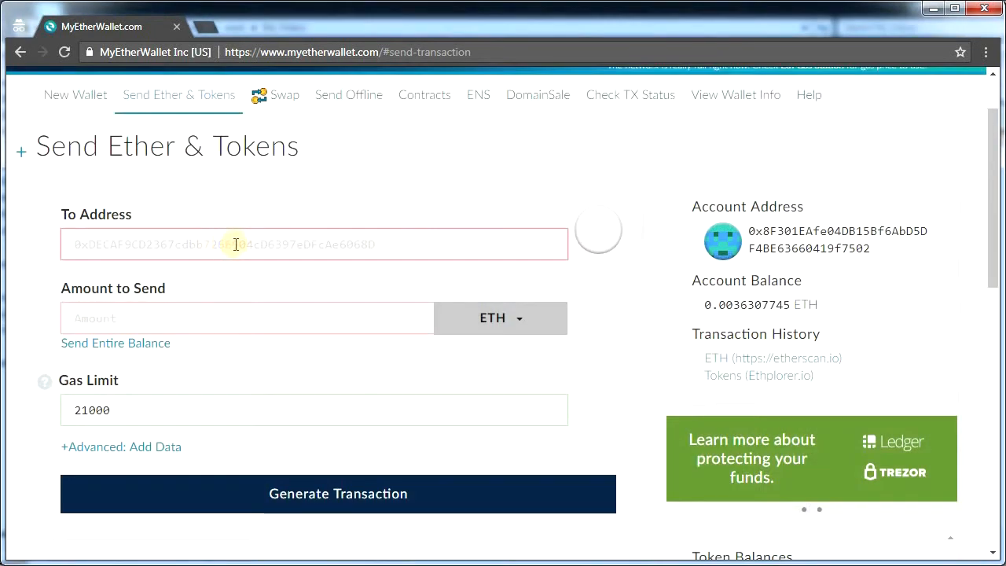
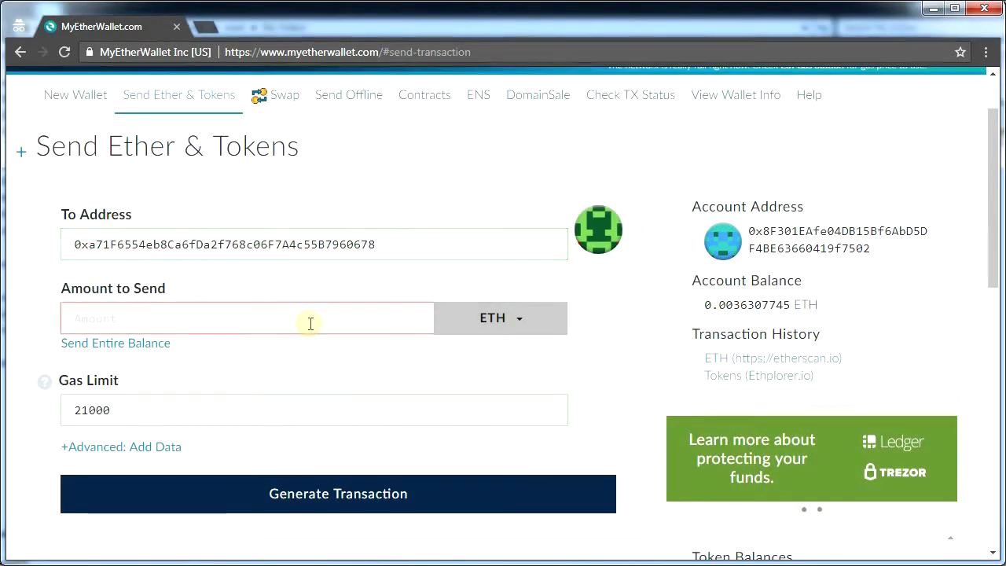
type("0.002")
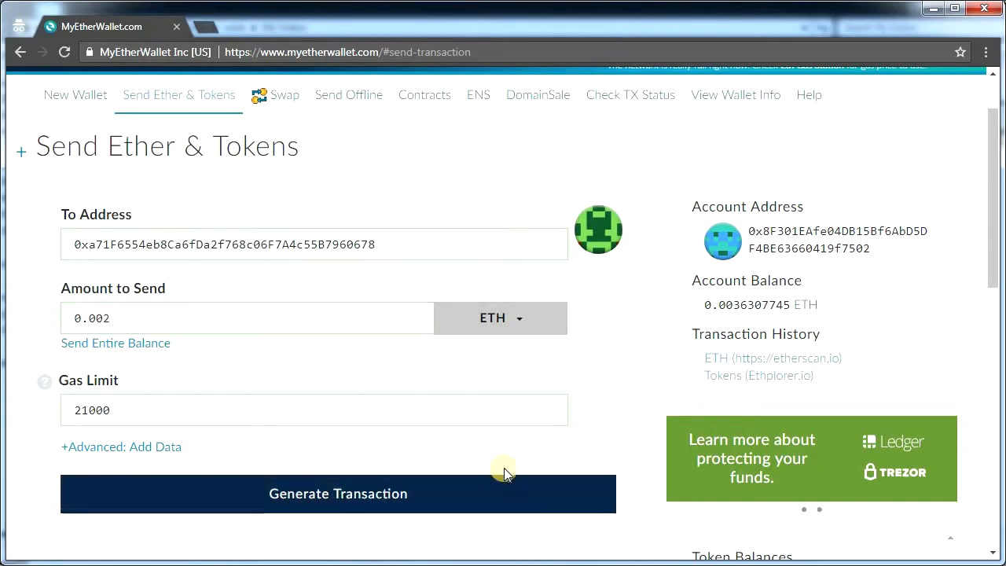
left_click(338, 493)
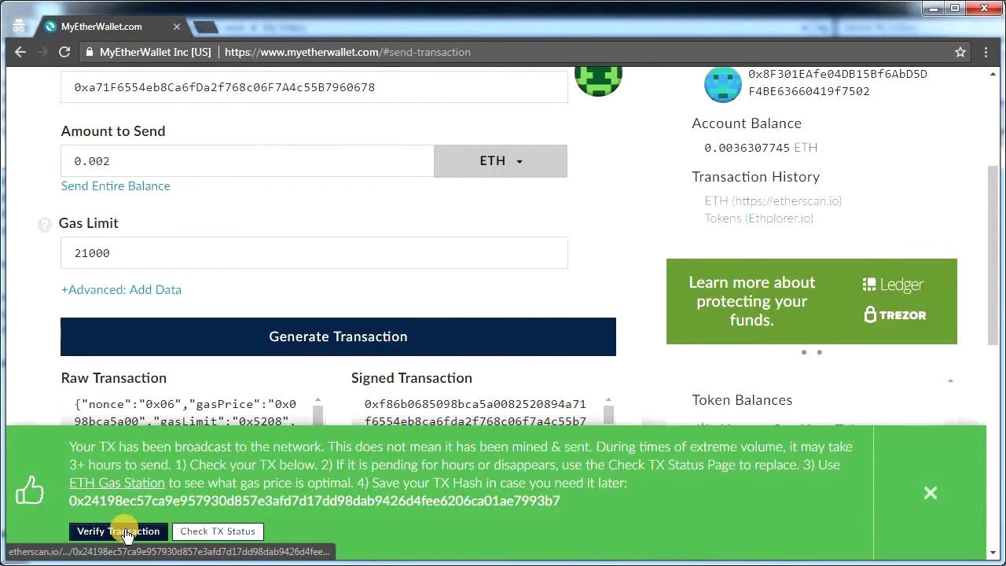
left_click(119, 530)
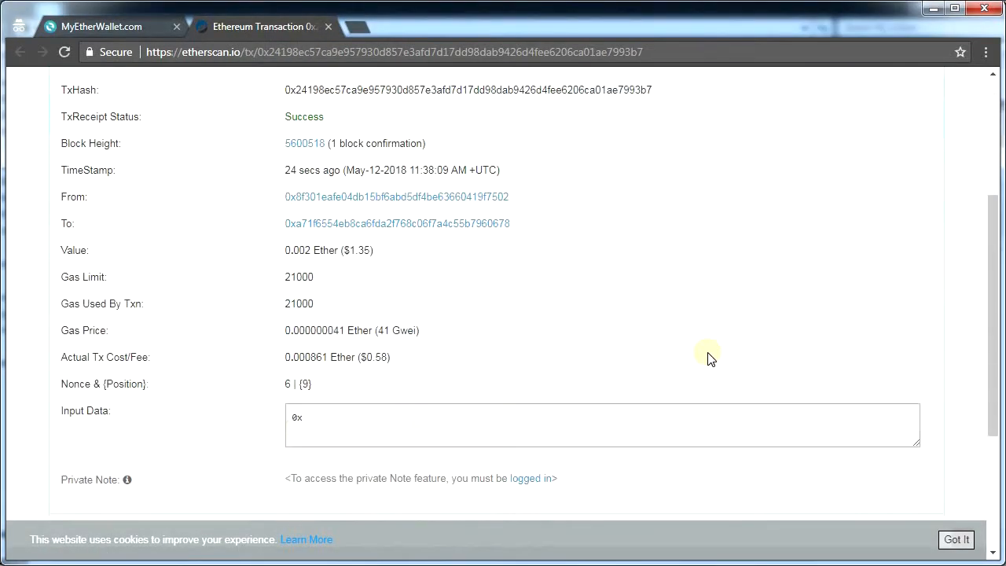
left_click(102, 26)
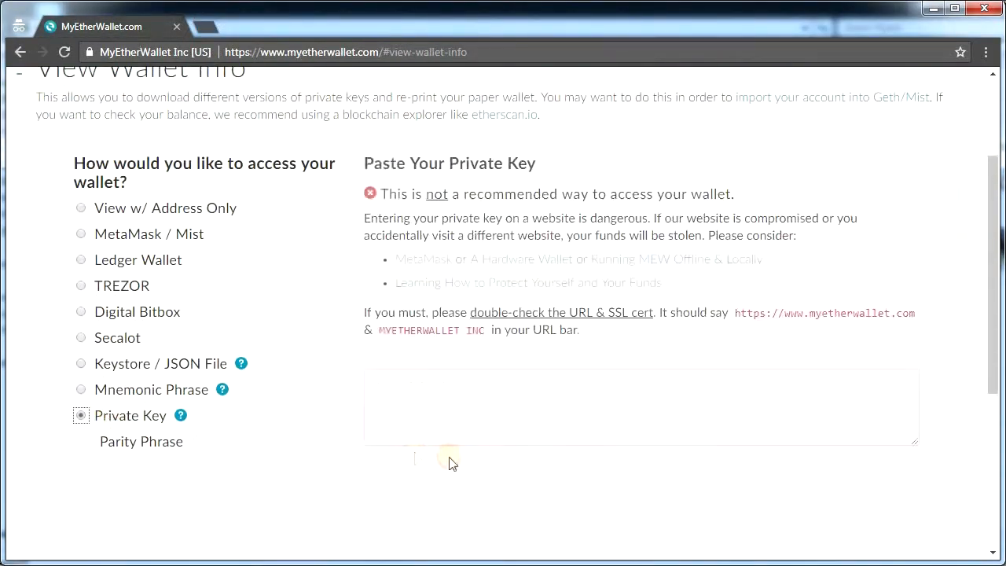
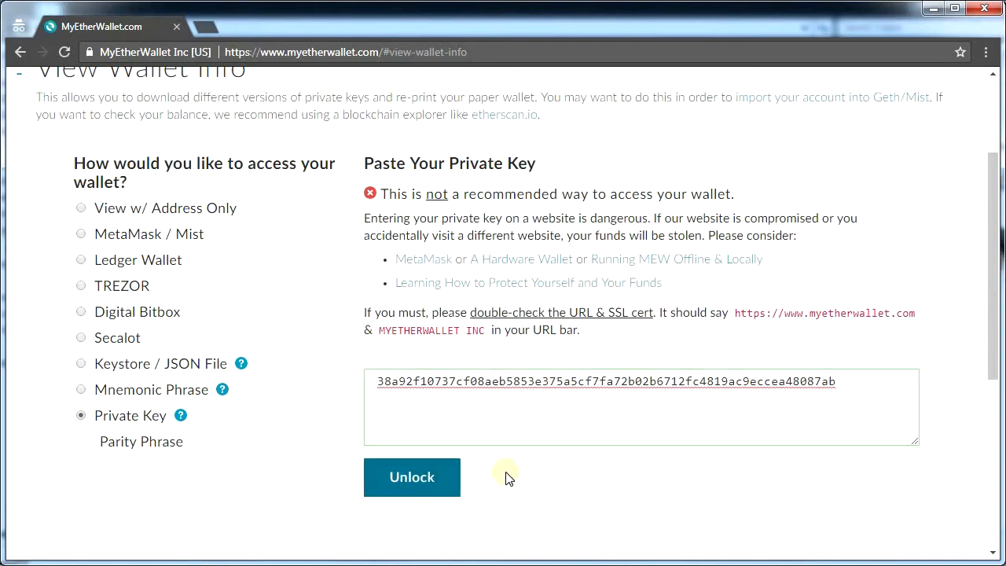
Unlock the new wallet with its private key to see 0.002 ETH, and reopen its paper wallet
left_click(412, 477)
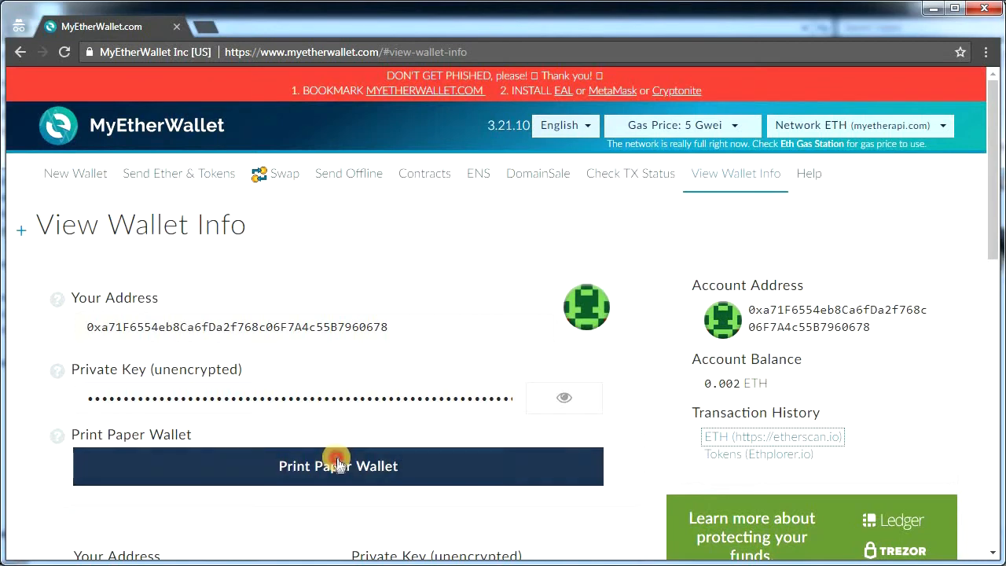
left_click(338, 465)
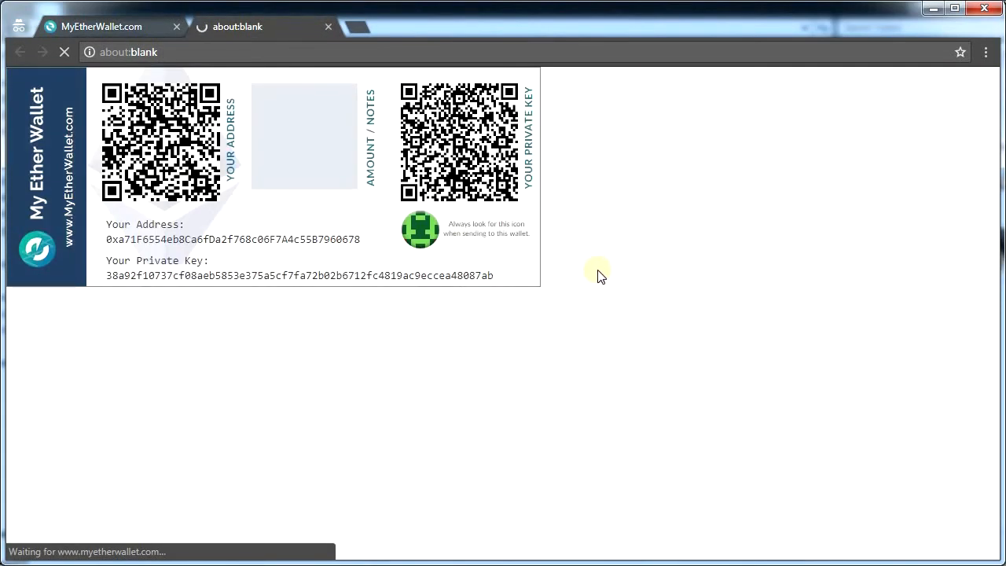